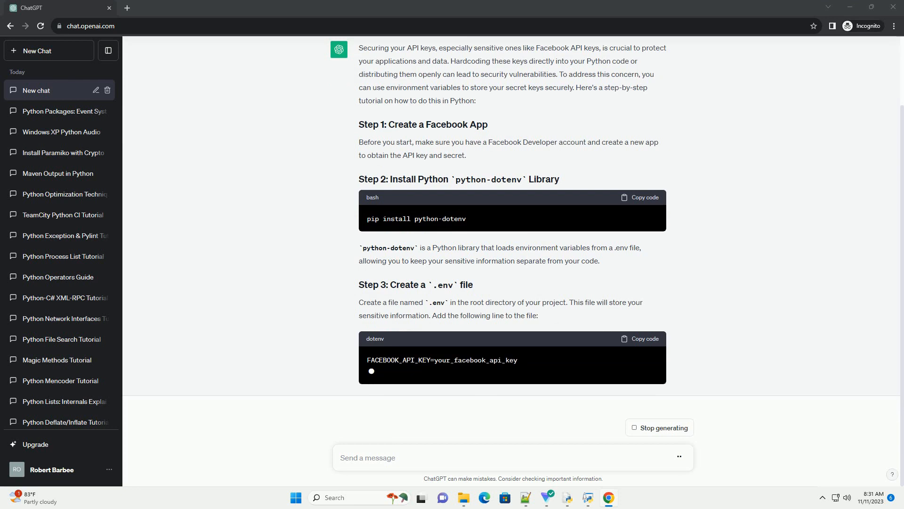
scroll(down, 3)
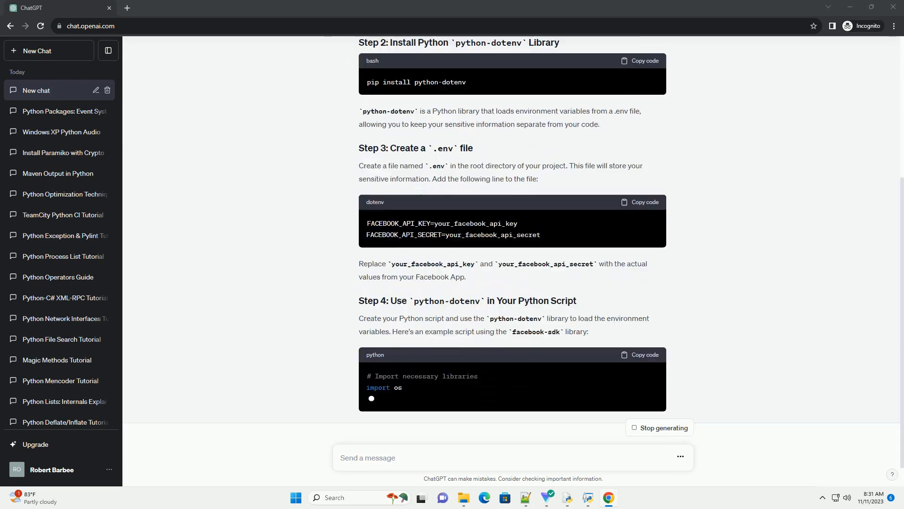
scroll(down, 3)
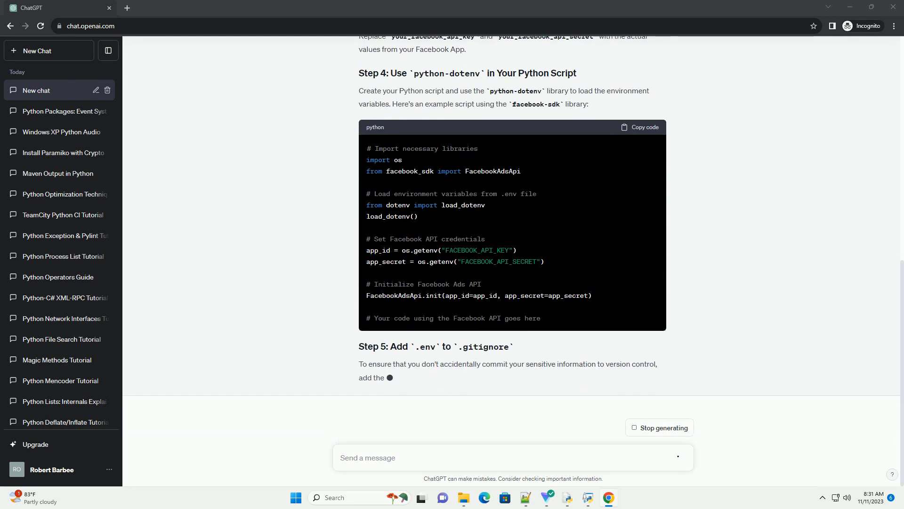
scroll(down, 3)
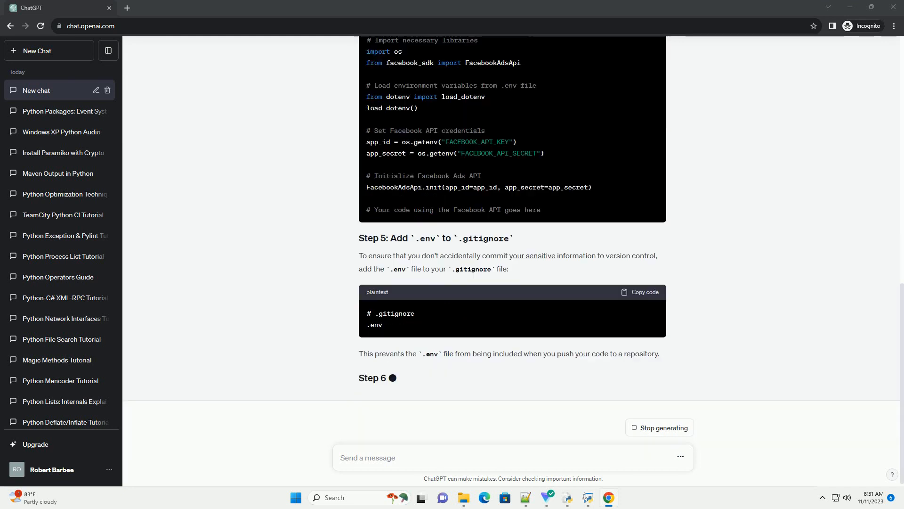